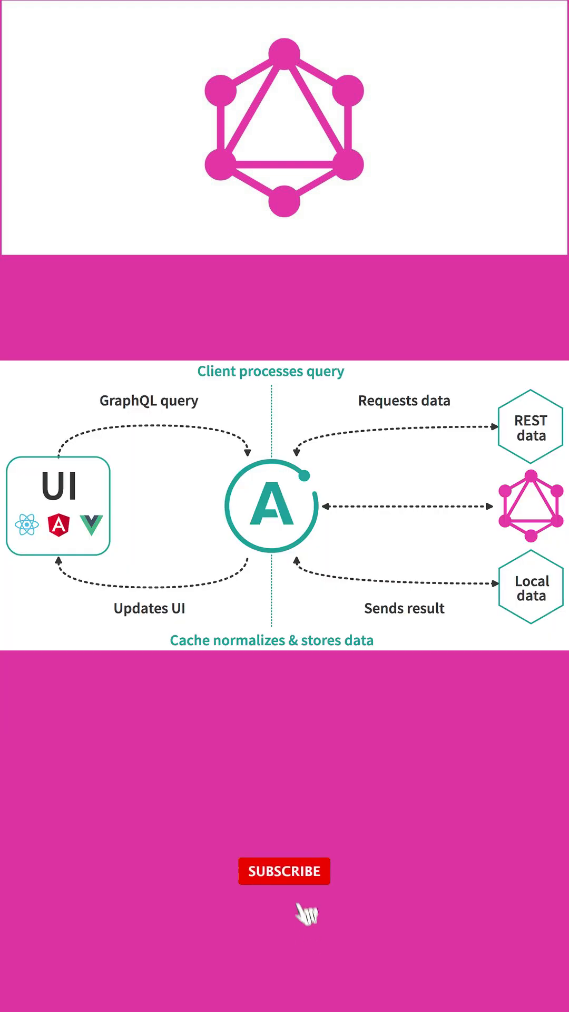
left_click(283, 872)
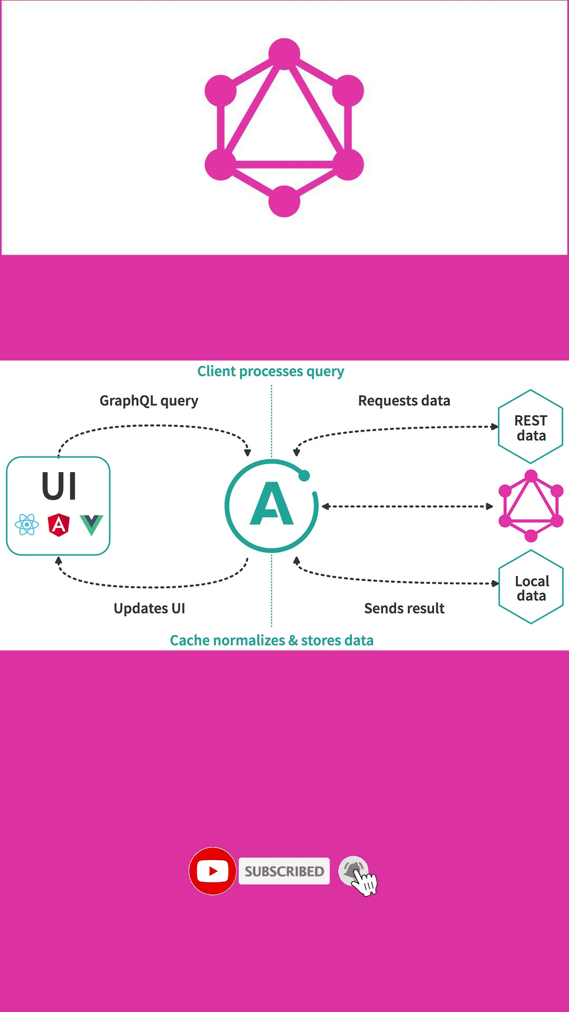